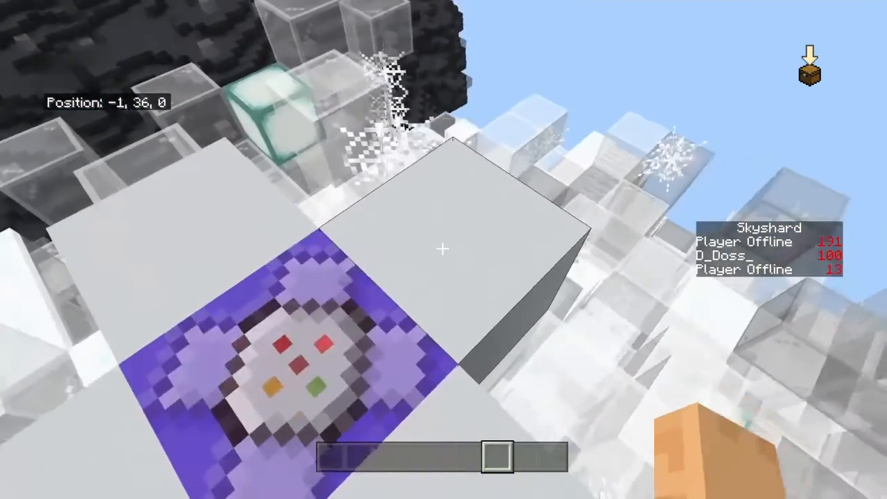
mouse_move(444, 249)
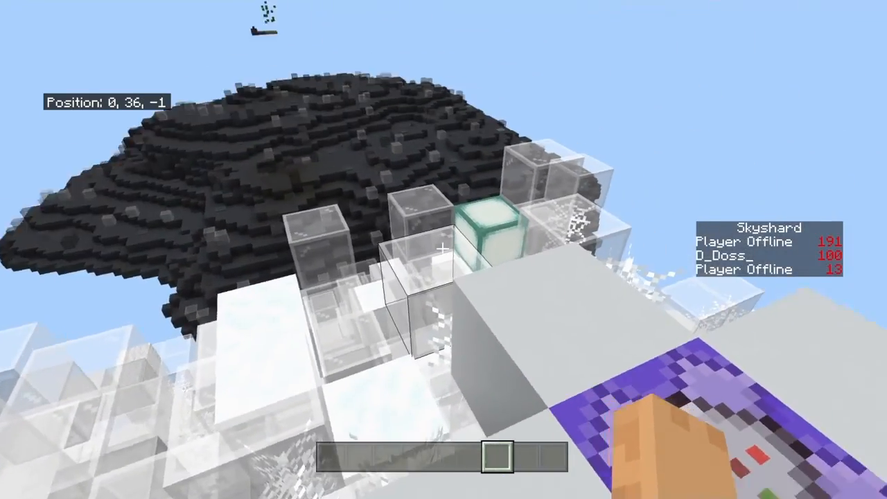
mouse_move(443, 249)
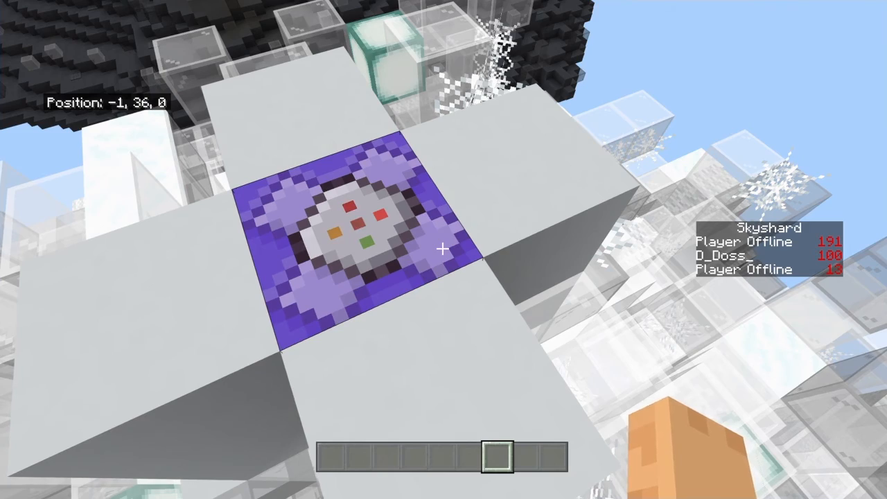
mouse_move(443, 249)
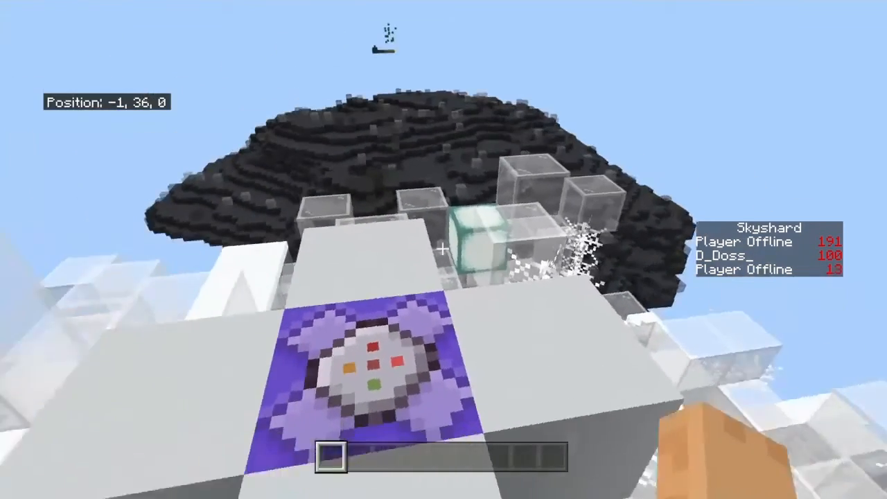
Take a wolf spawn egg from the creative inventory's Nature tab
key("e")
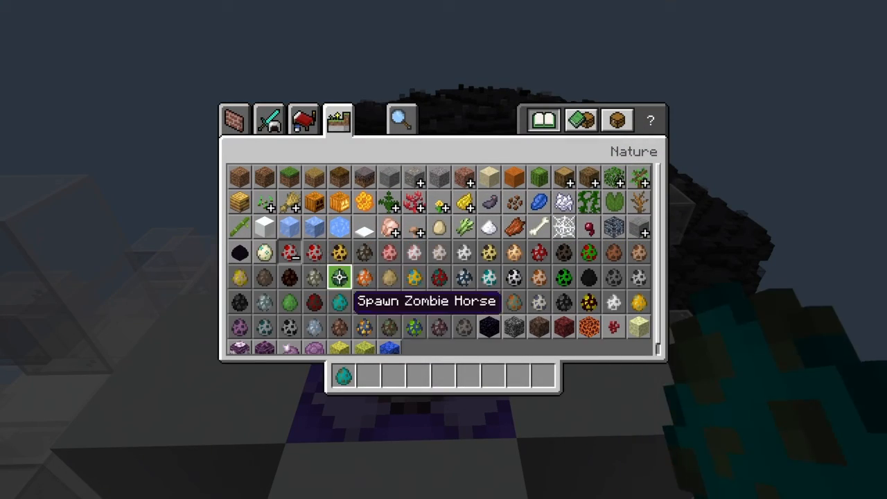
mouse_move(438, 253)
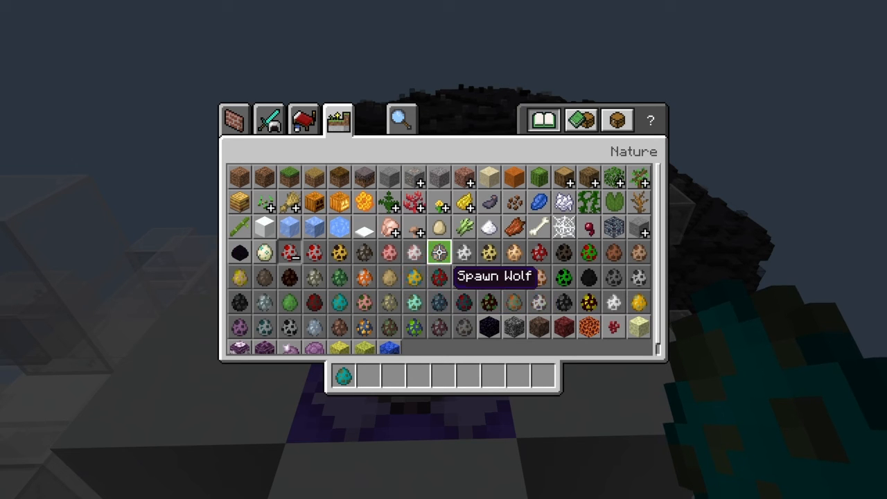
left_click(539, 252)
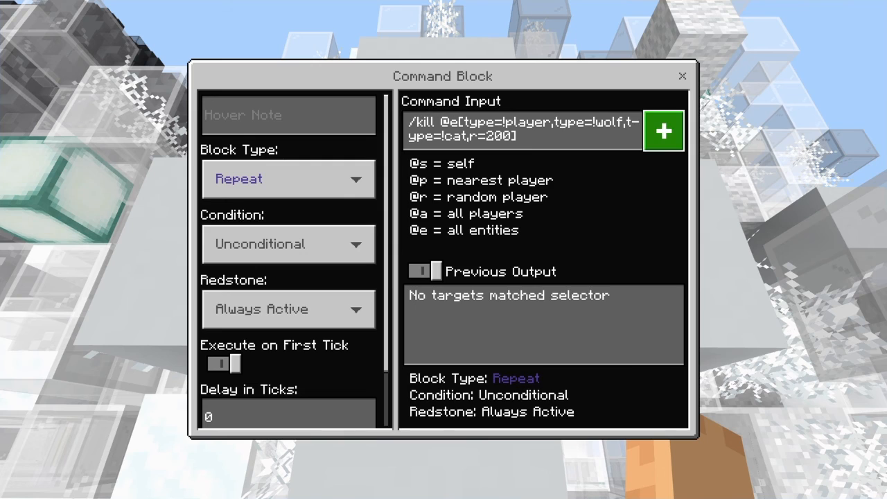
left_click(663, 130)
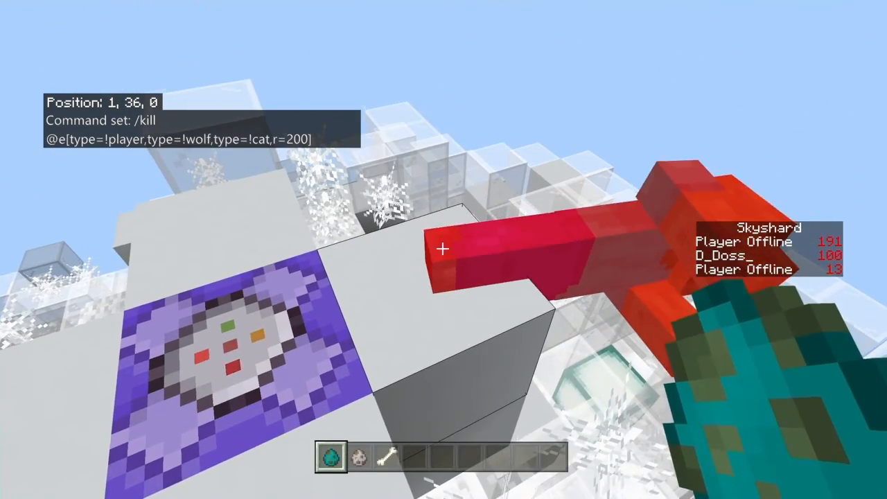
mouse_move(443, 249)
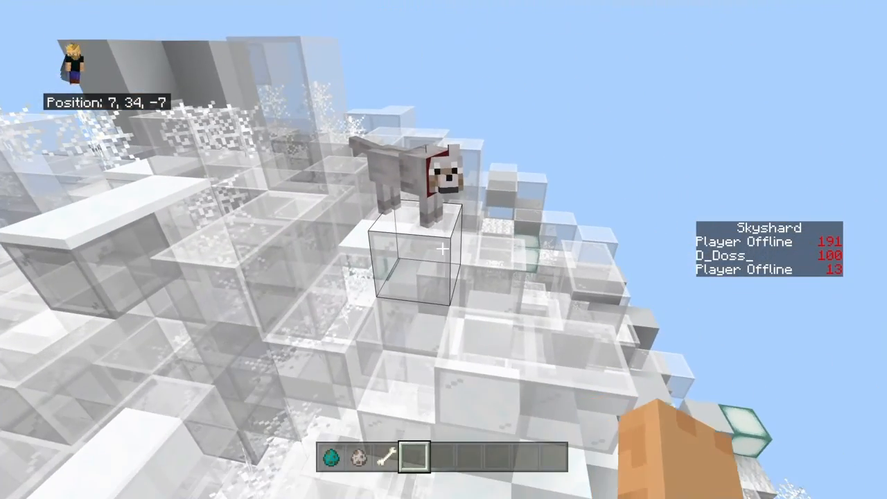
Put an iron sword from the Equipment tab into the hotbar and close the inventory
key("e")
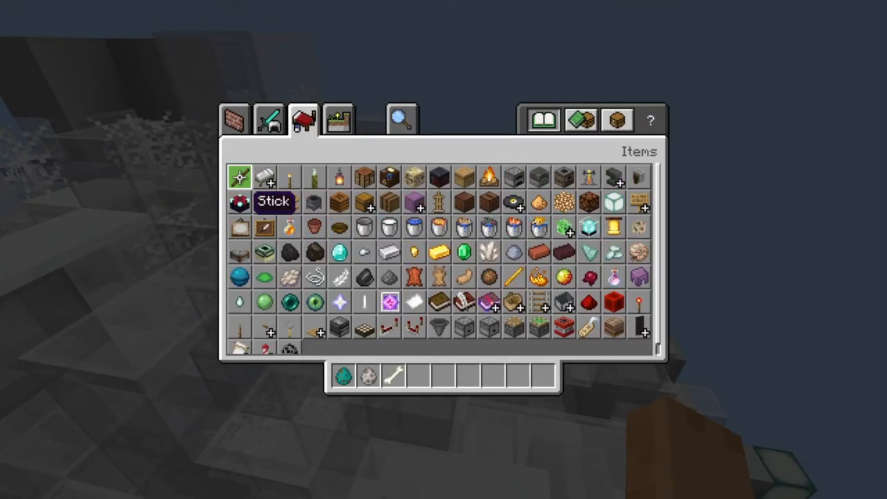
left_click(268, 120)
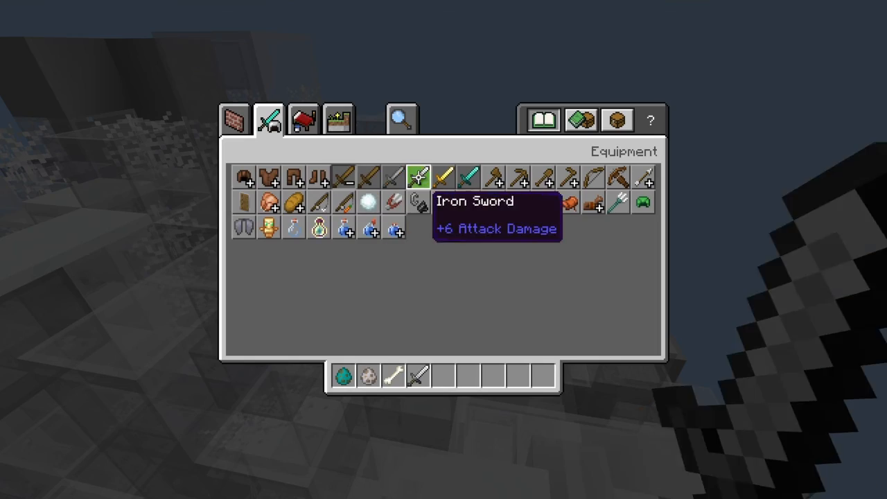
key("Escape")
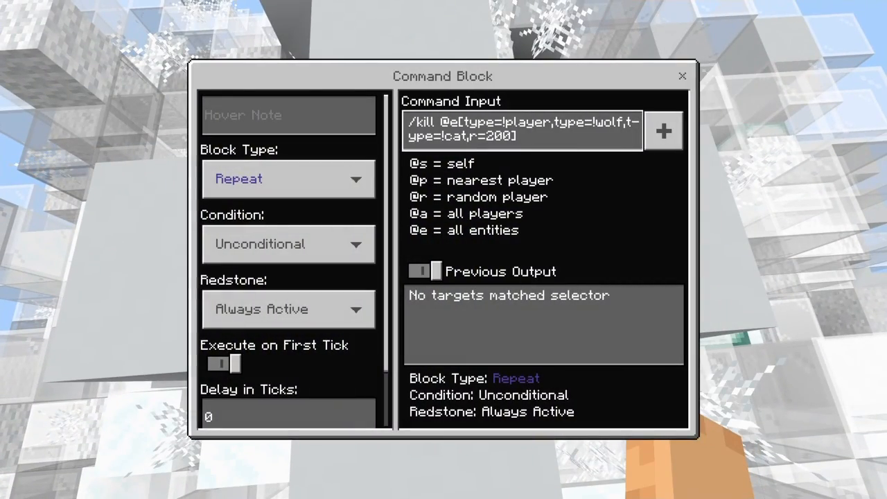
left_click(682, 75)
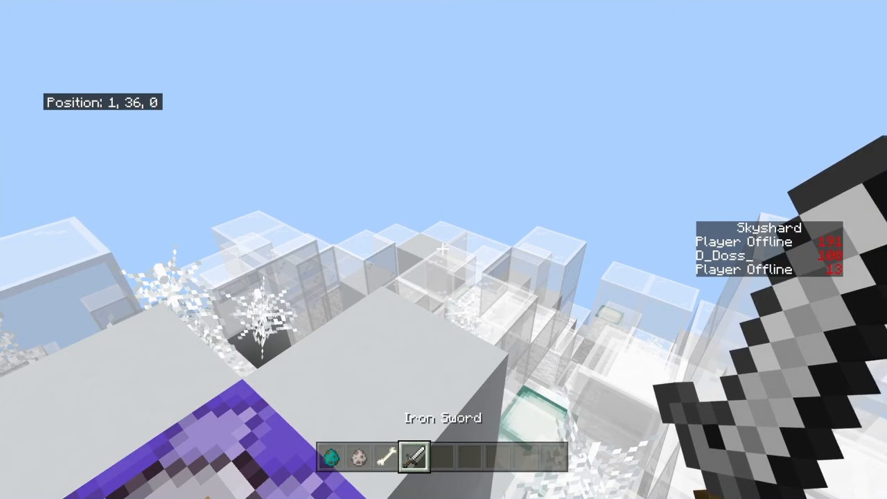
mouse_move(443, 249)
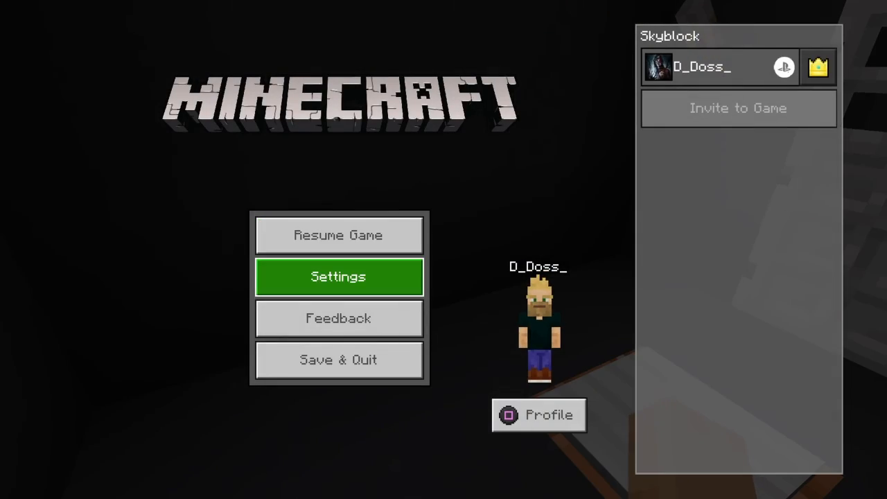
Set Personal Game Mode to Survival in the game settings and resume play
left_click(338, 277)
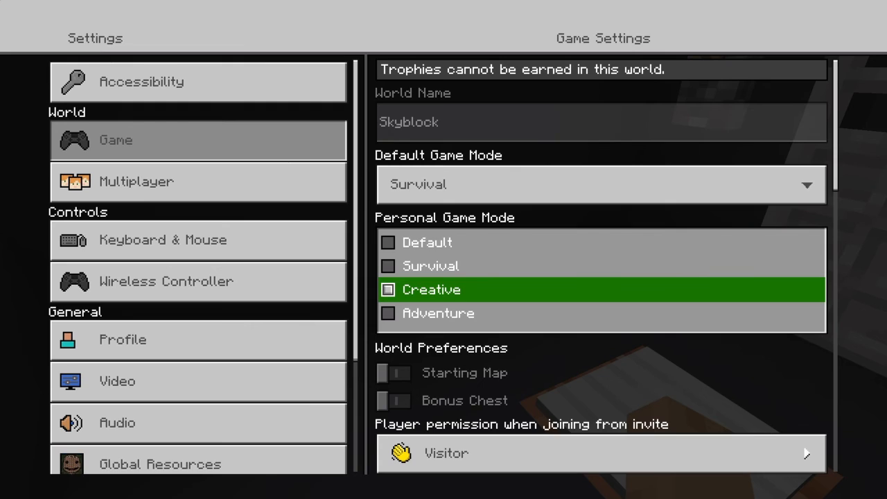
key("Escape")
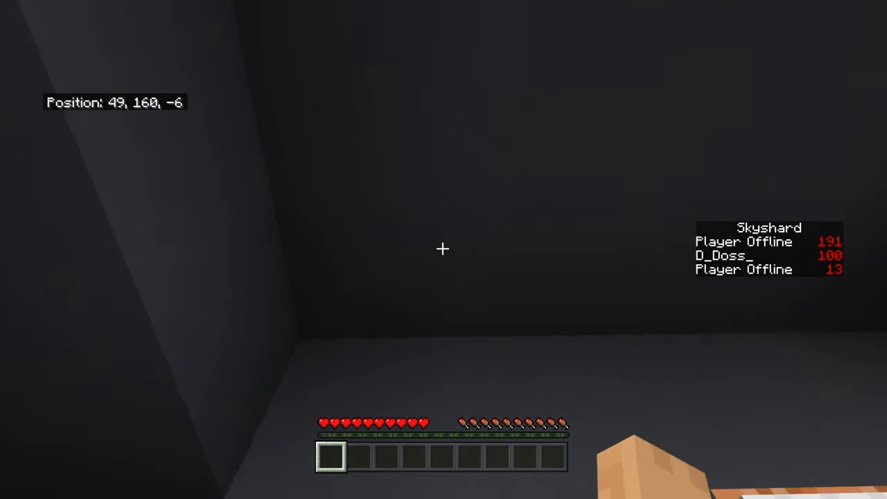
mouse_move(443, 250)
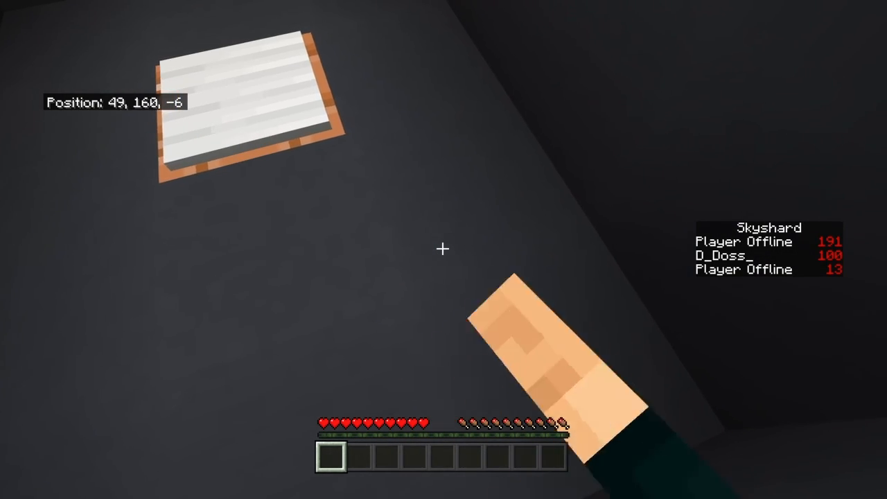
Pick a dark block into the first hotbar slot and walk to the spawn room doorway
key("e")
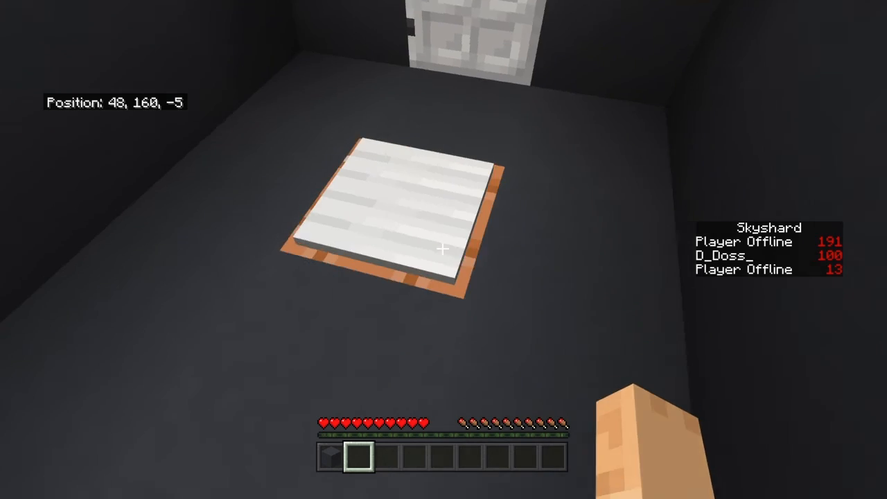
key("e")
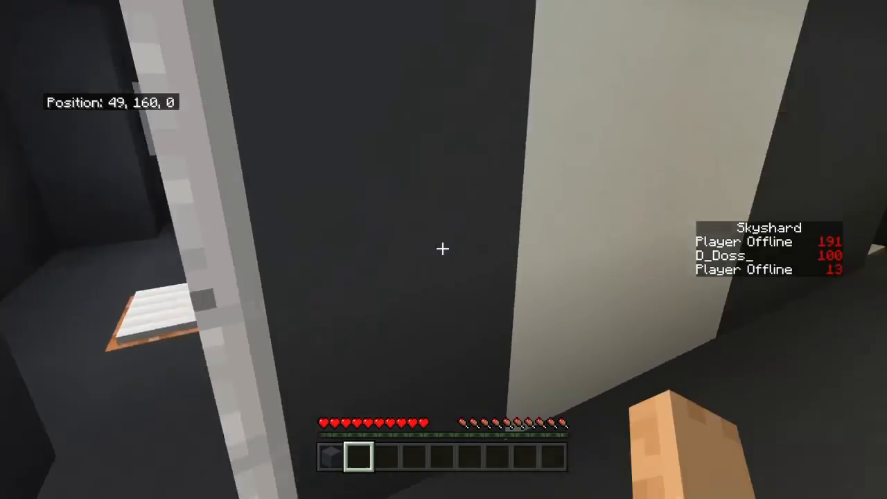
key("w")
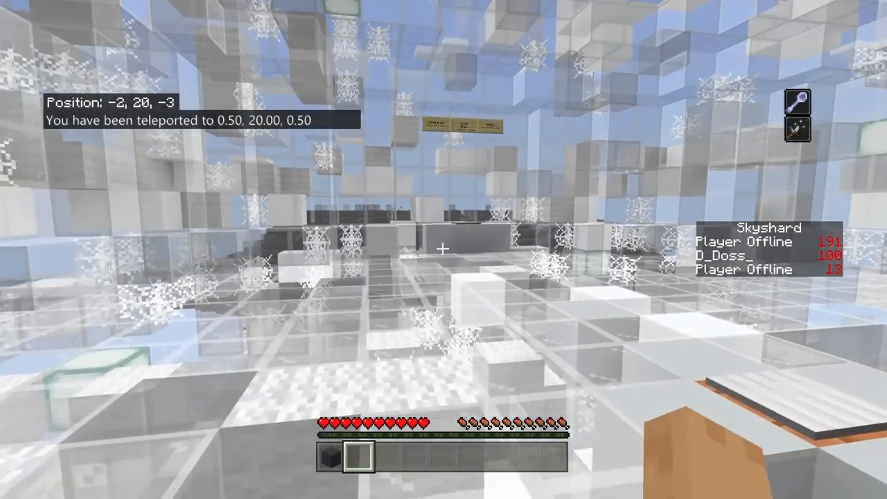
mouse_move(443, 250)
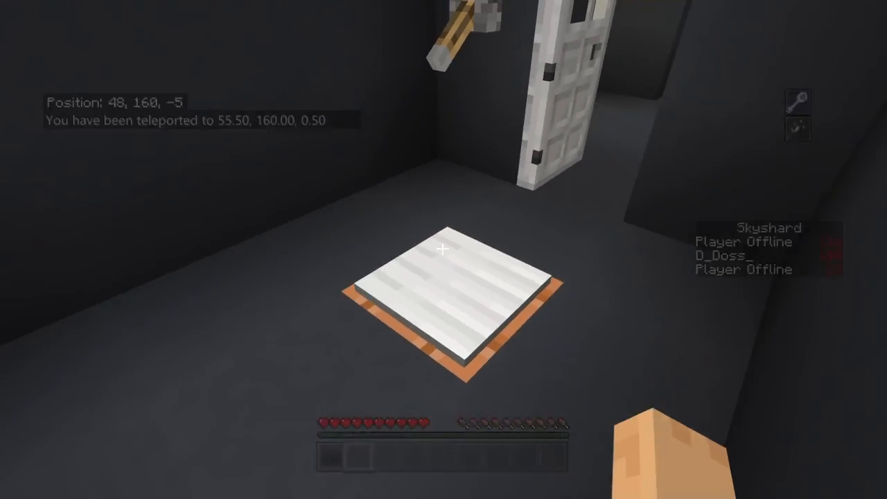
Resume in Creative and add a white item to the second hotbar slot
key("Escape")
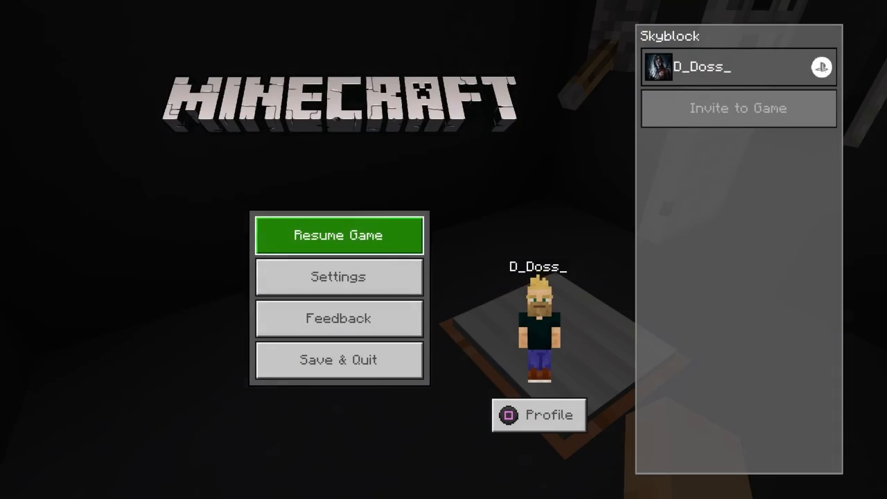
left_click(338, 277)
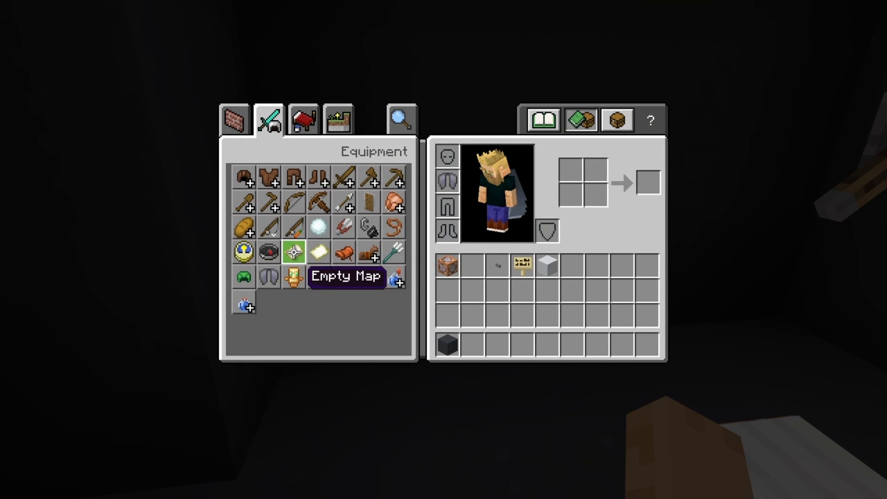
left_click(302, 119)
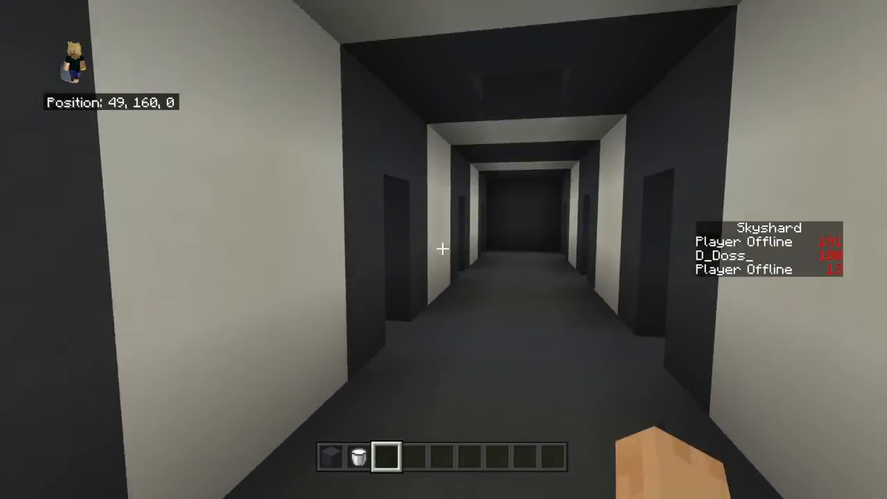
Walk down the corridor to the wall teleporter and arrive on the skyblock island in Survival
key("w")
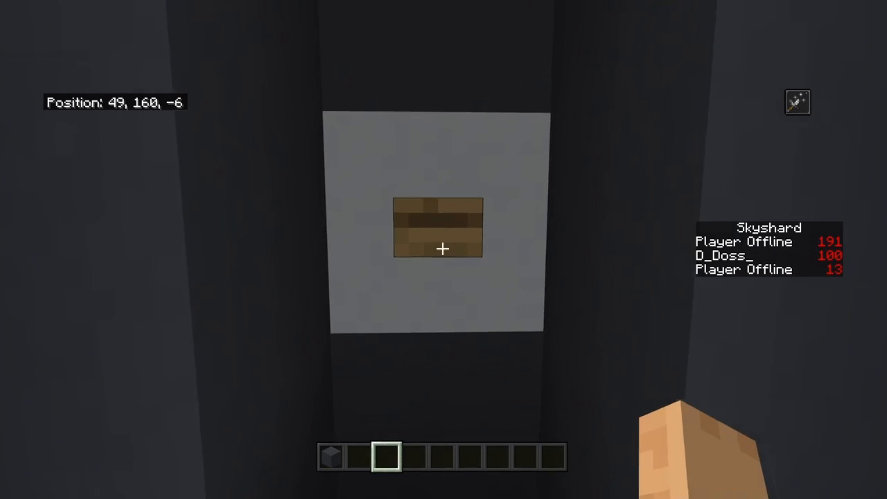
mouse_move(443, 249)
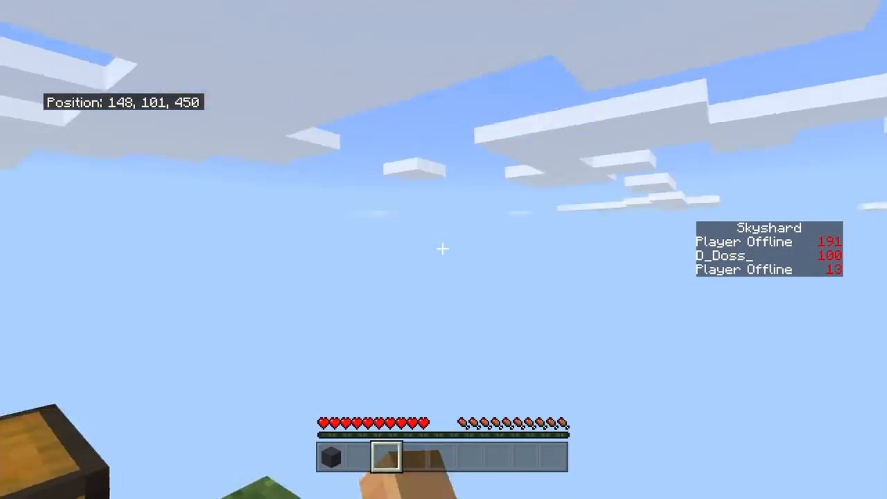
Leave the inventory and pause menu, then fly back toward the red-and-blue spawn structure
key("e")
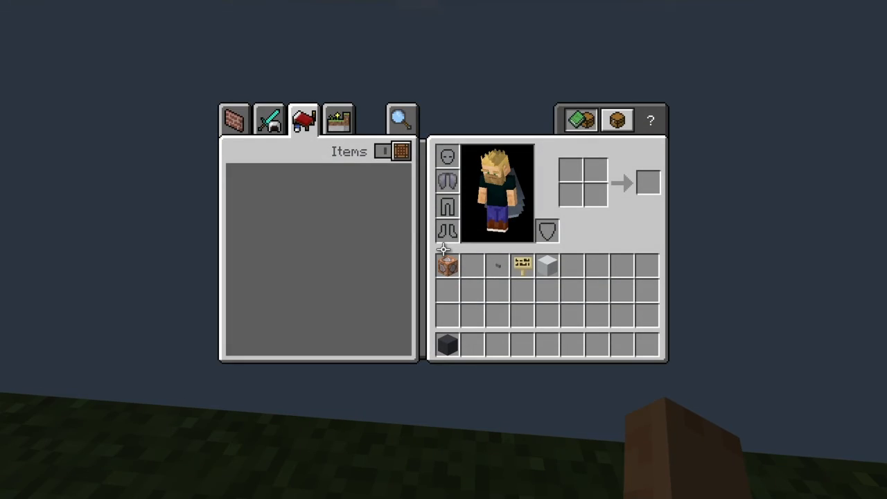
key("Escape")
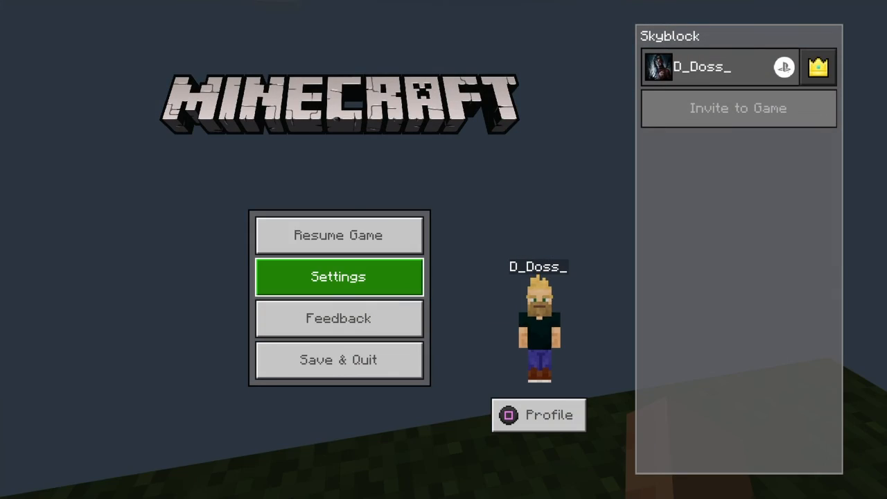
left_click(338, 278)
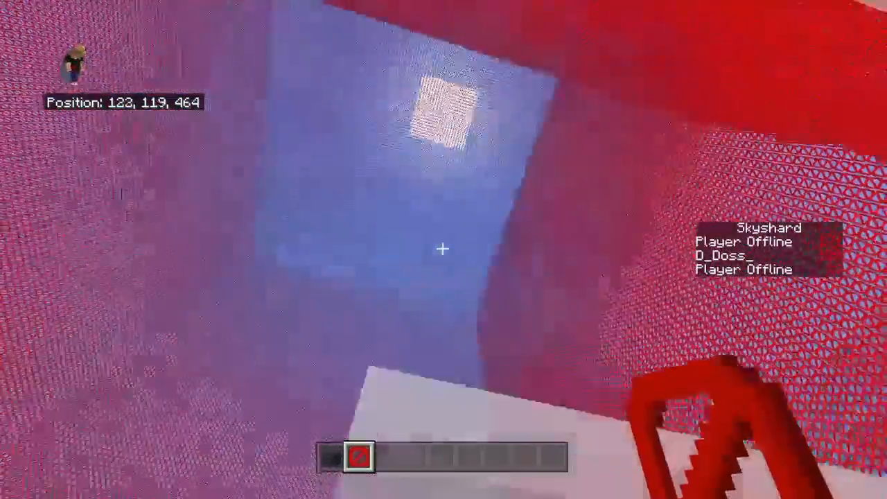
mouse_move(443, 250)
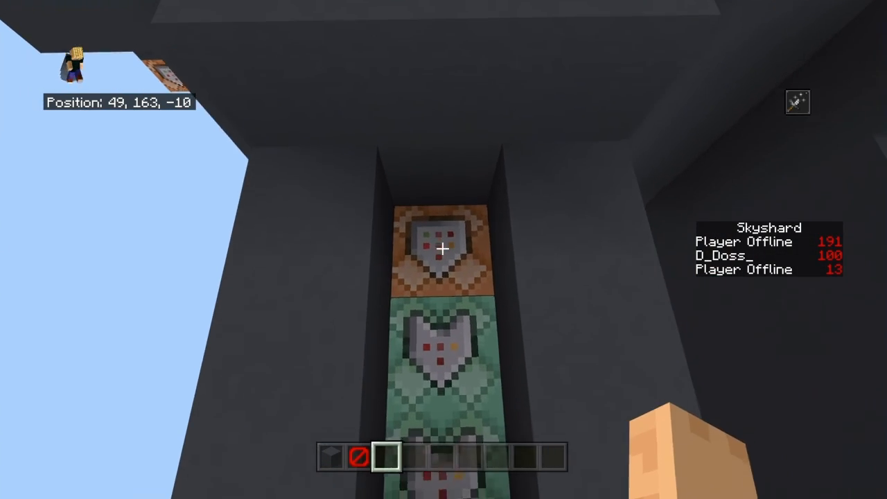
Review the chain blocks' /effect @p clear and /tp @p 147 101 450 commands, then close them
right_click(440, 248)
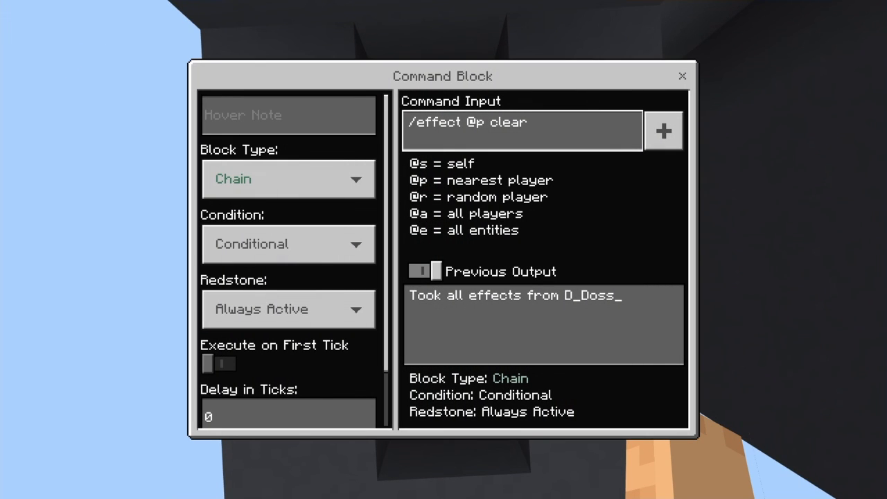
left_click(682, 75)
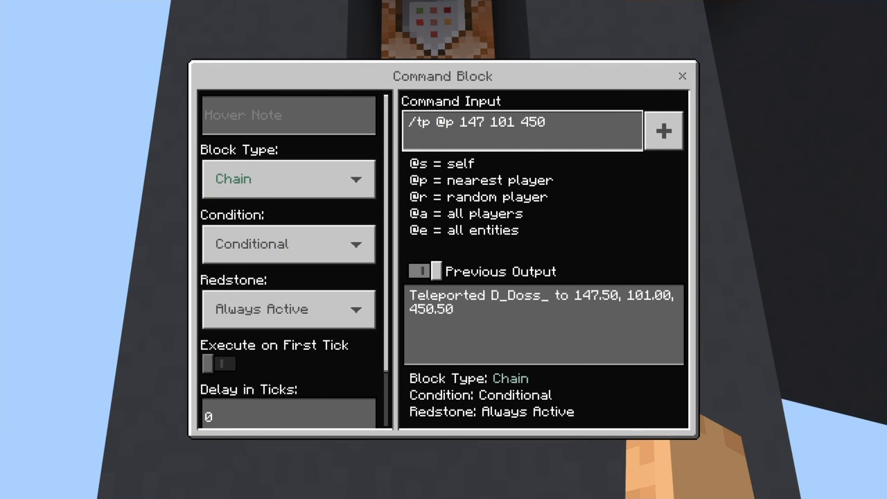
left_click(681, 75)
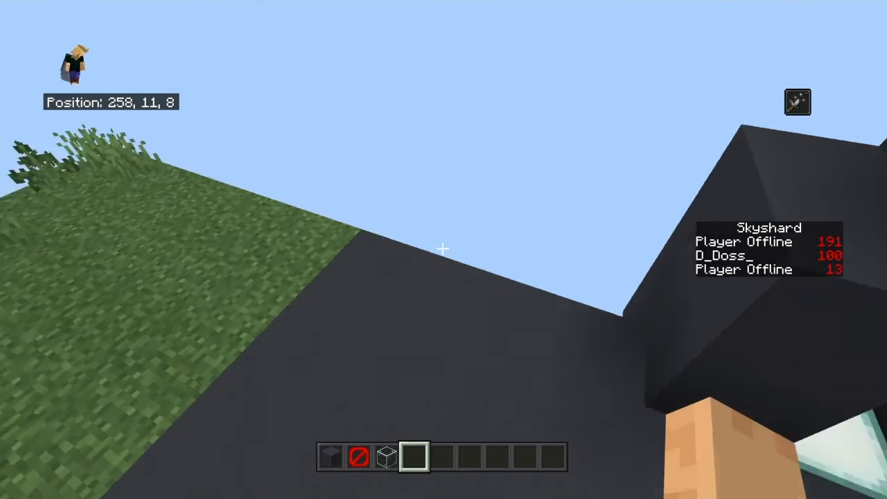
Spawn a mob from a Nature-tab egg on the grass island outside spawn; it survives, burning
key("e")
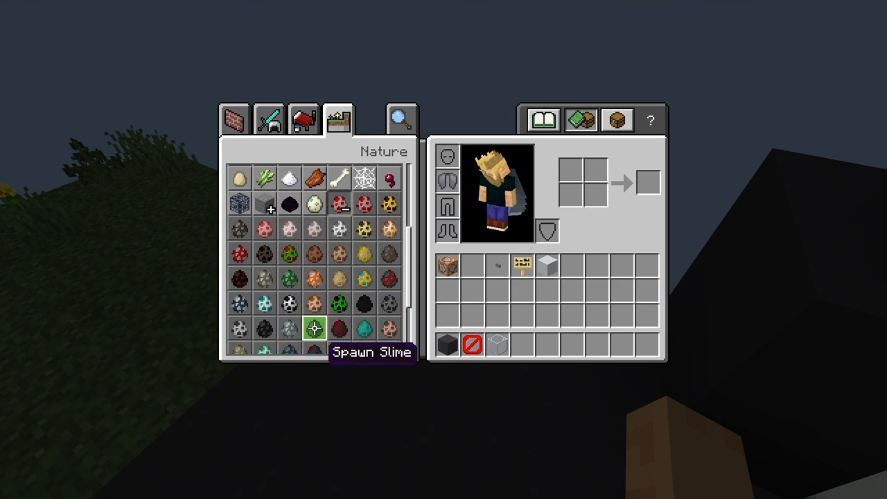
key("Escape")
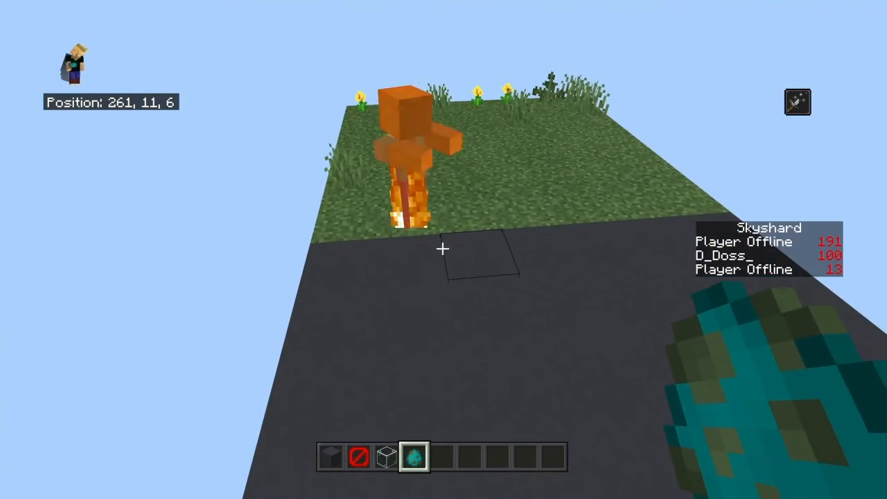
key("e")
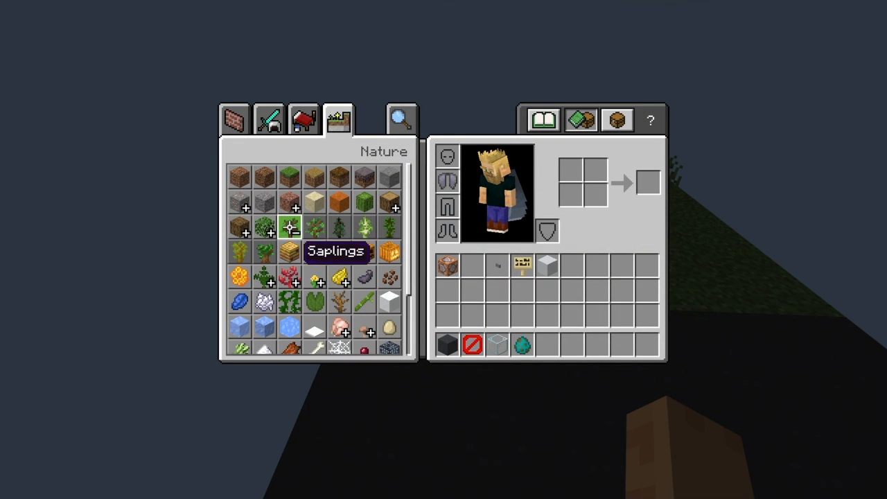
key("Escape")
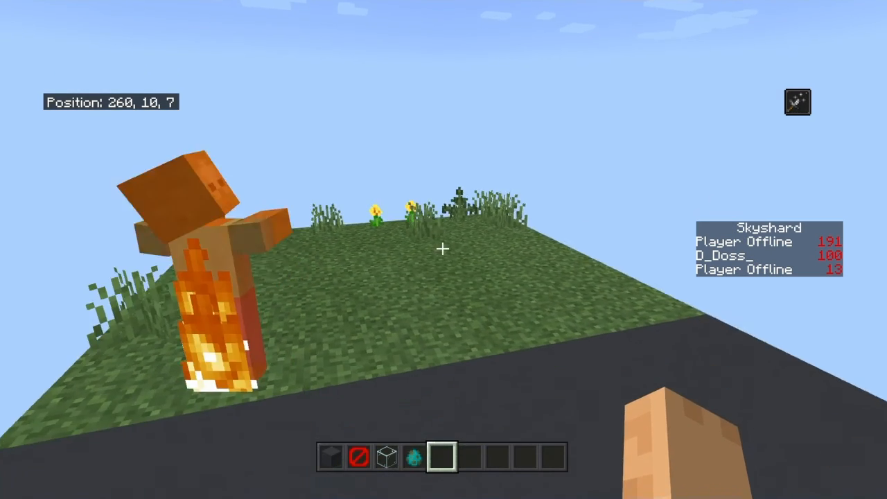